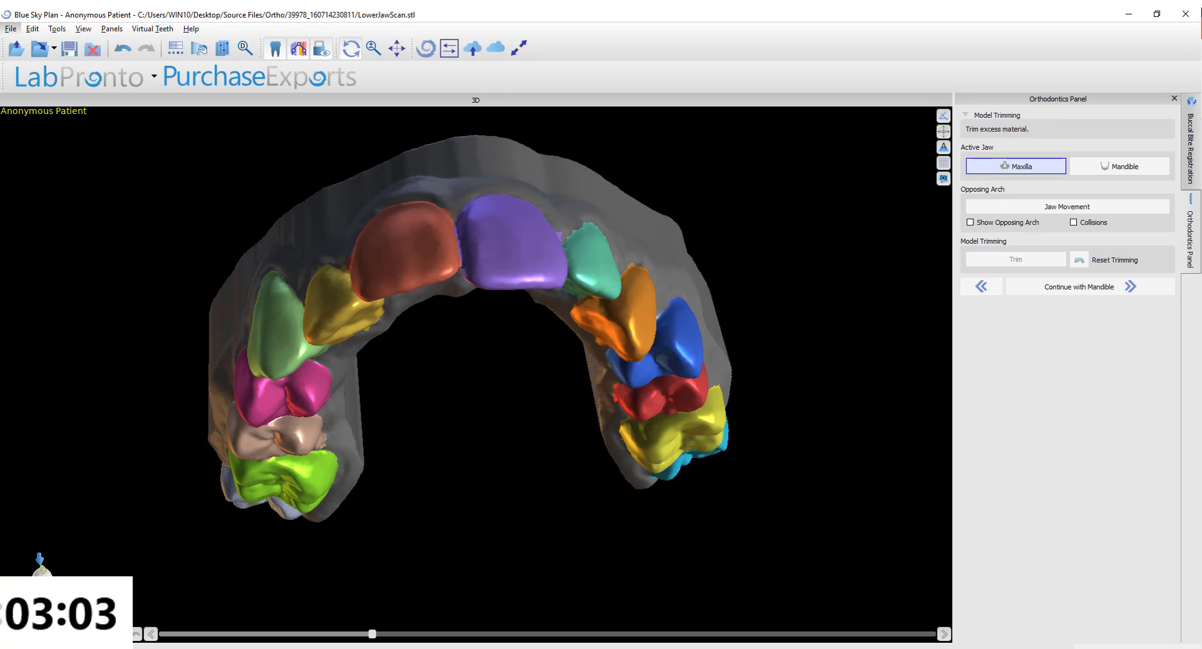
Finish trimming, refine the midline between the front teeth, and snap all teeth onto the arch curve.
click(1118, 167)
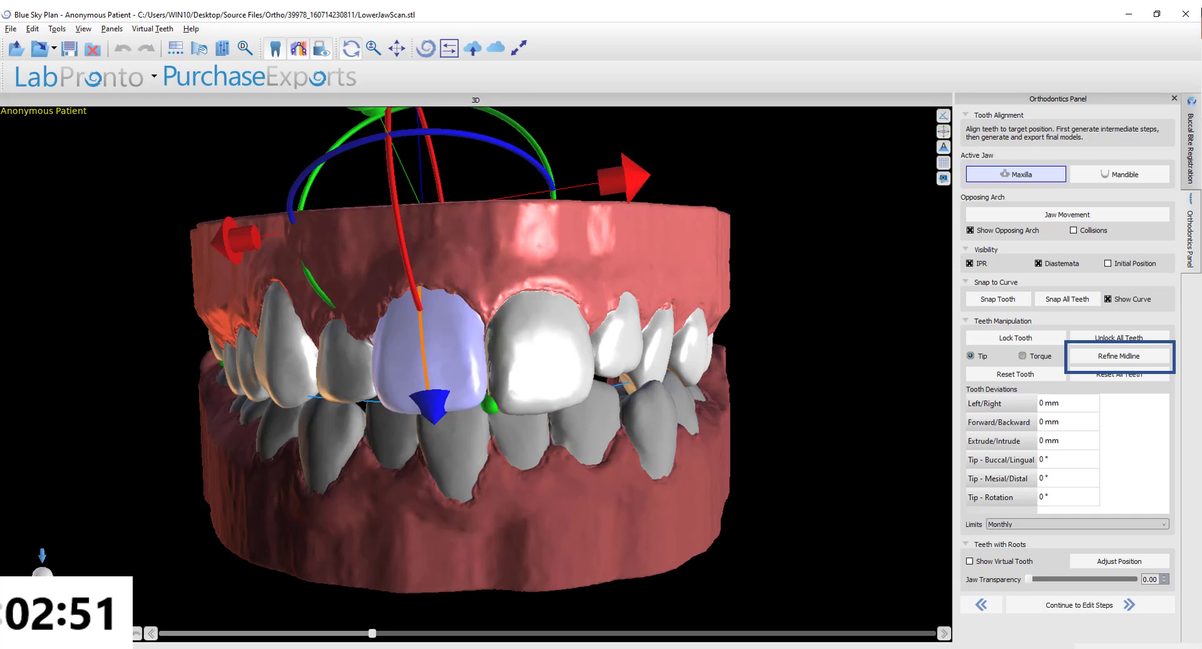
click(1067, 298)
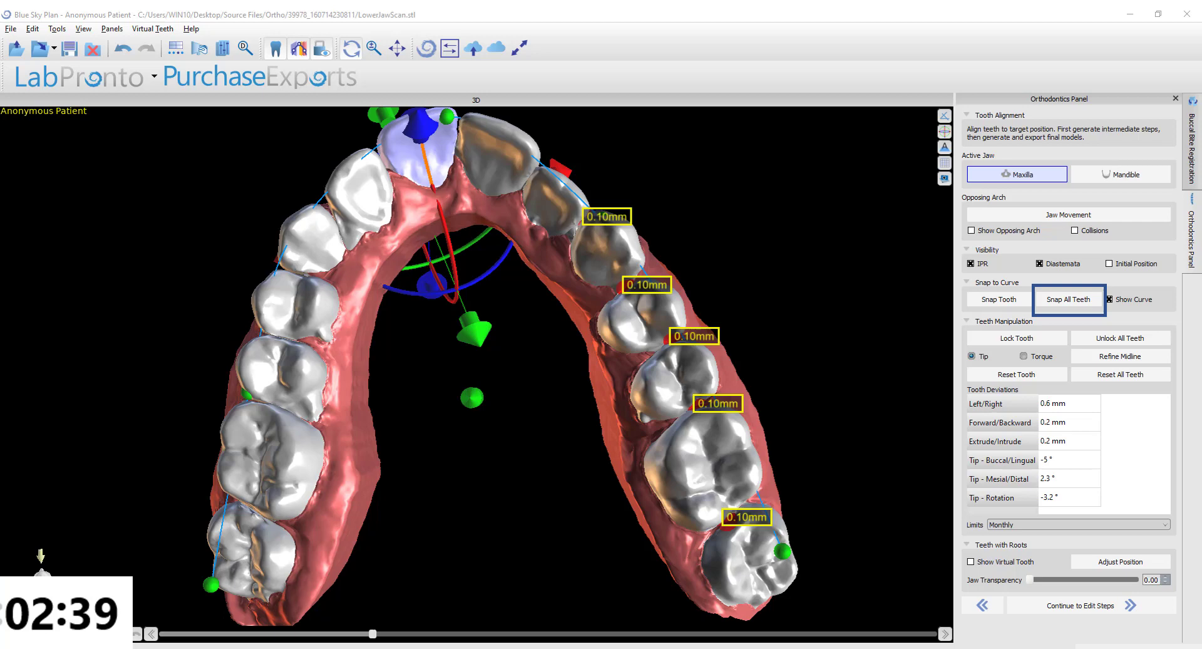
click(1066, 531)
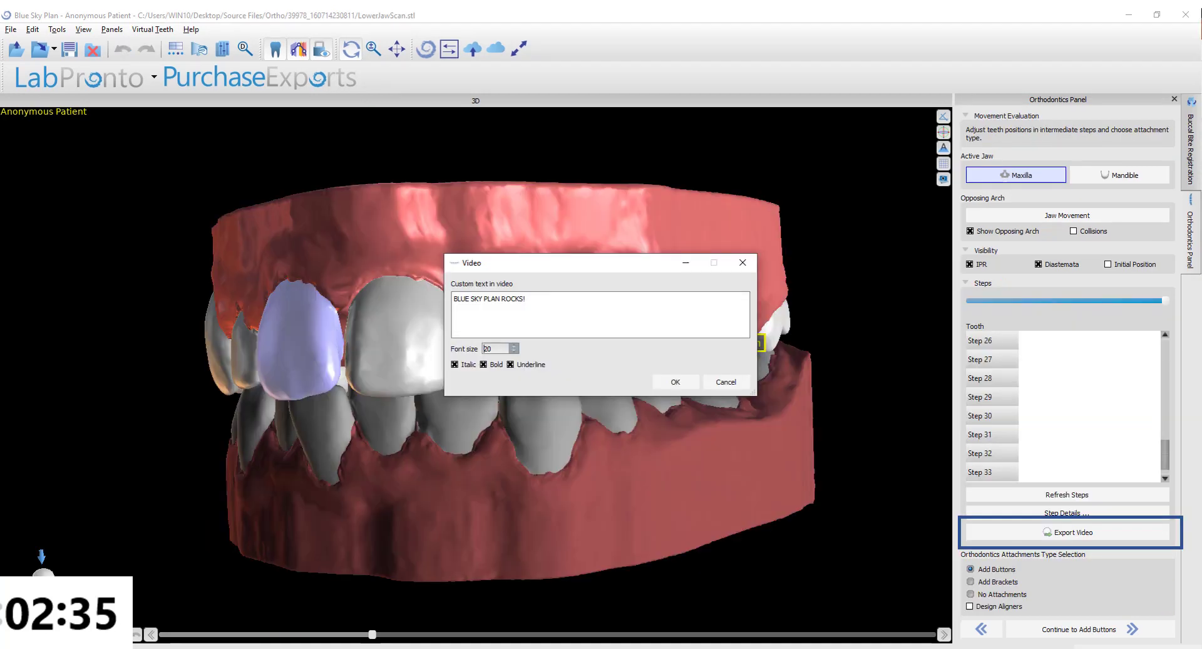
Confirm the BLUE SKY PLAN ROCKS! caption and start the video export.
click(674, 381)
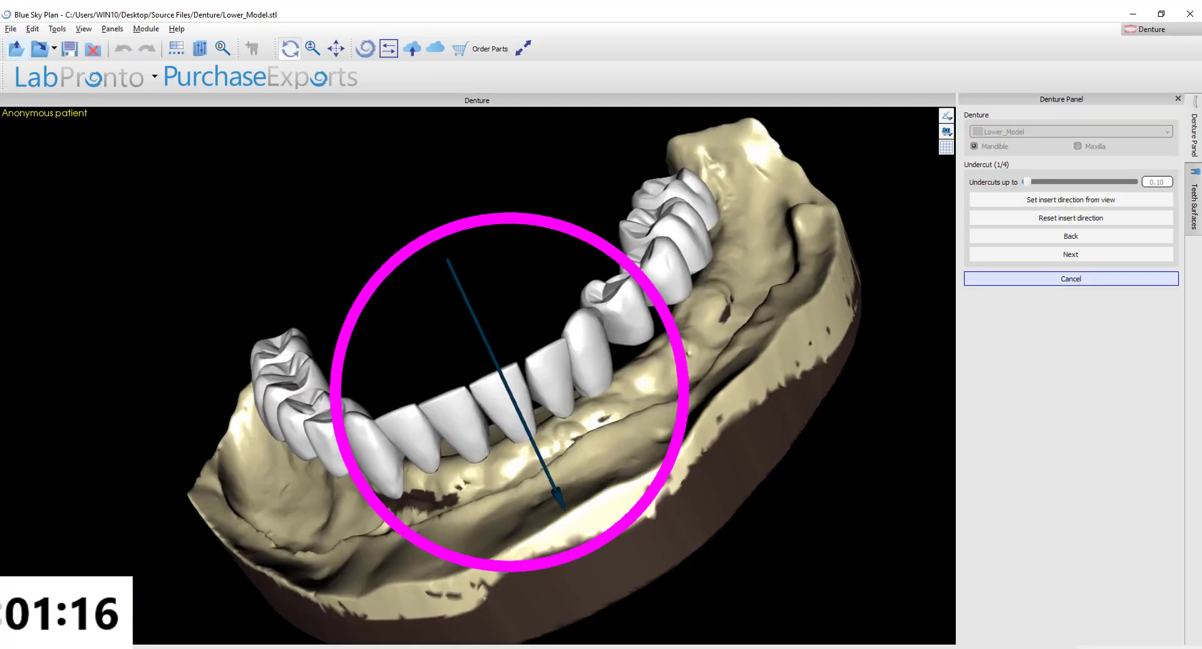
Set the insert direction, draw the base contour, shape the gingiva, and finalize the lower denture.
click(1068, 254)
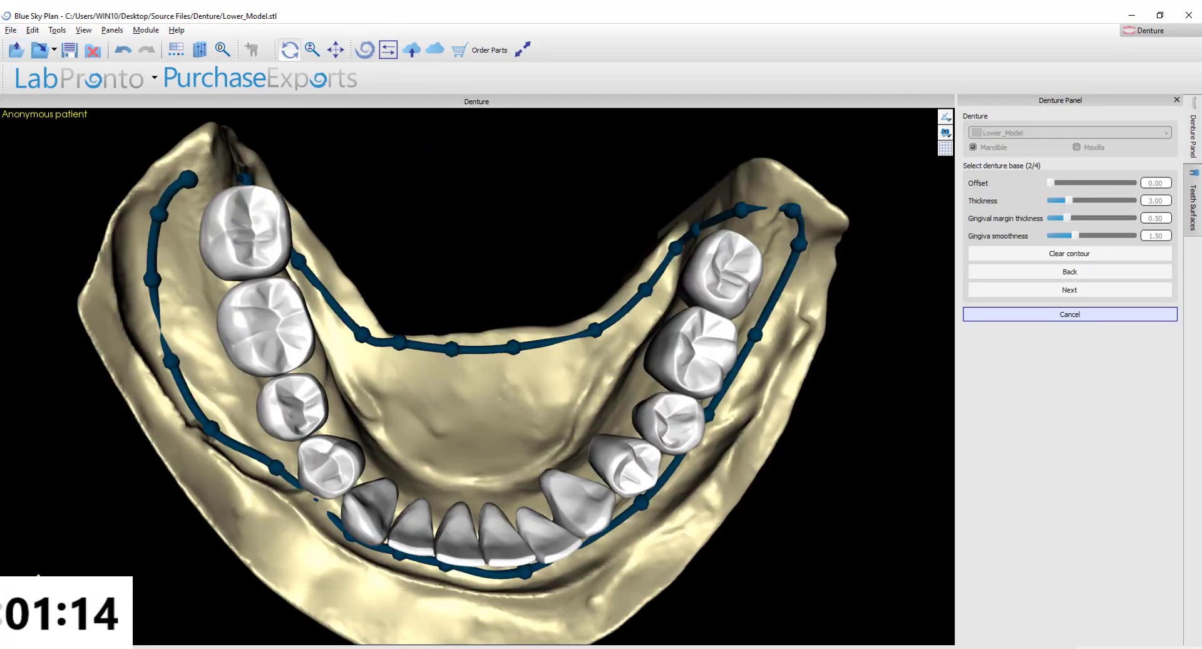
click(1068, 289)
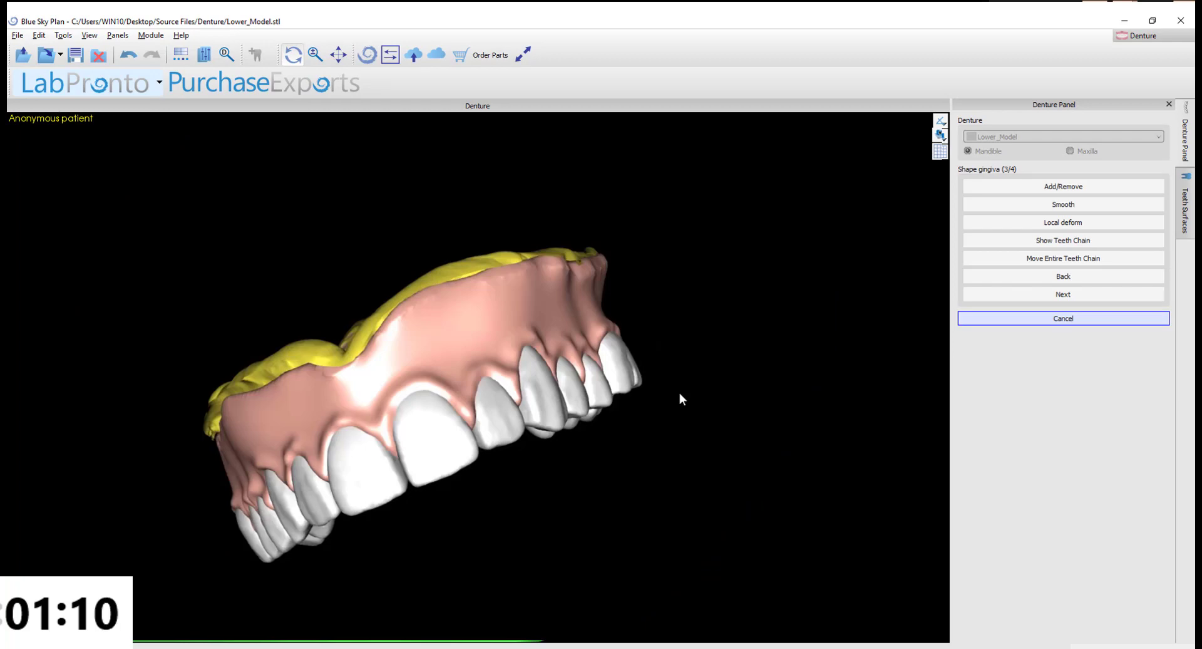
click(1063, 294)
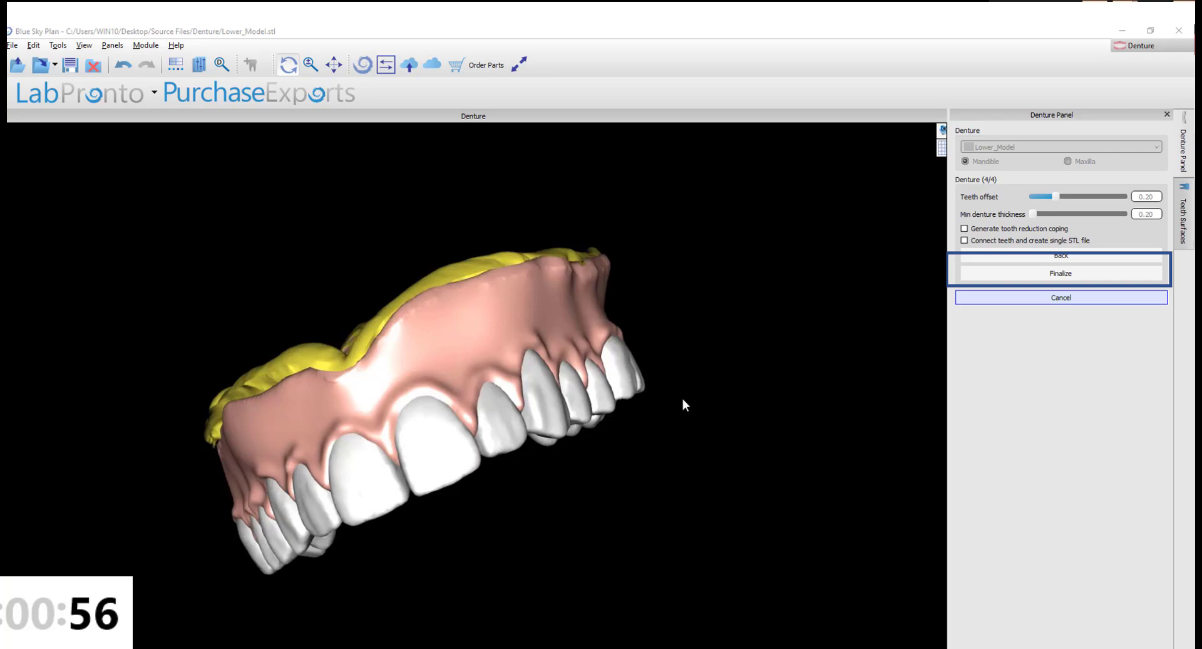
click(1061, 298)
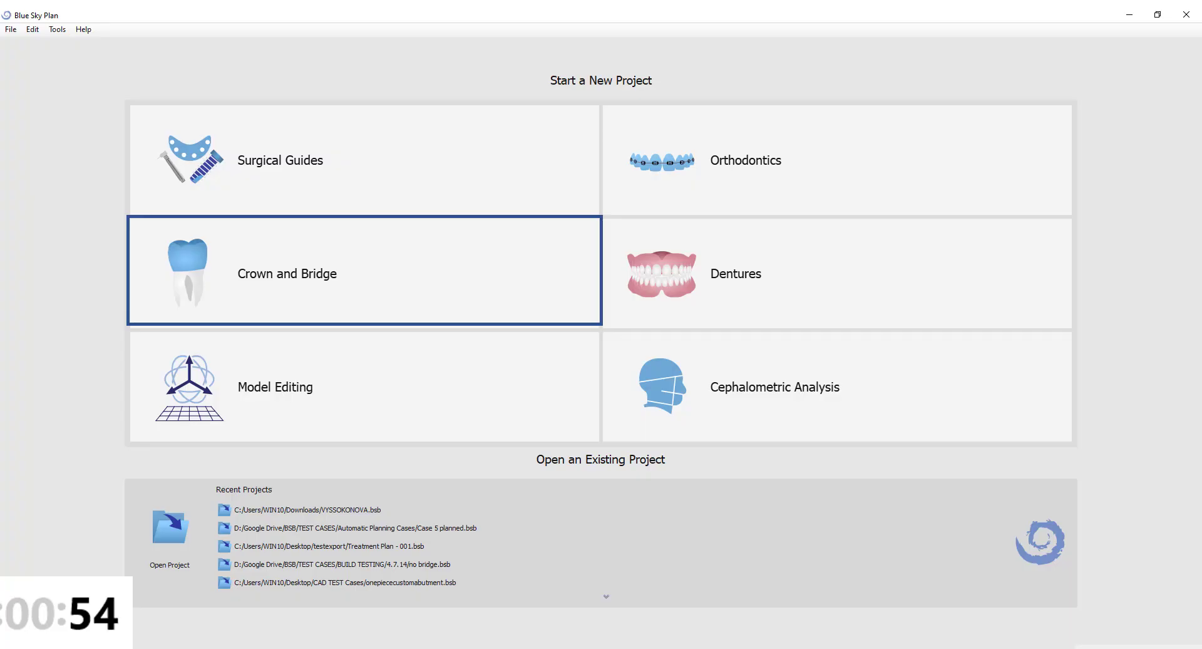
Start a Crown and Bridge conventional crown case, position the crowns, and create the bridge.
click(288, 272)
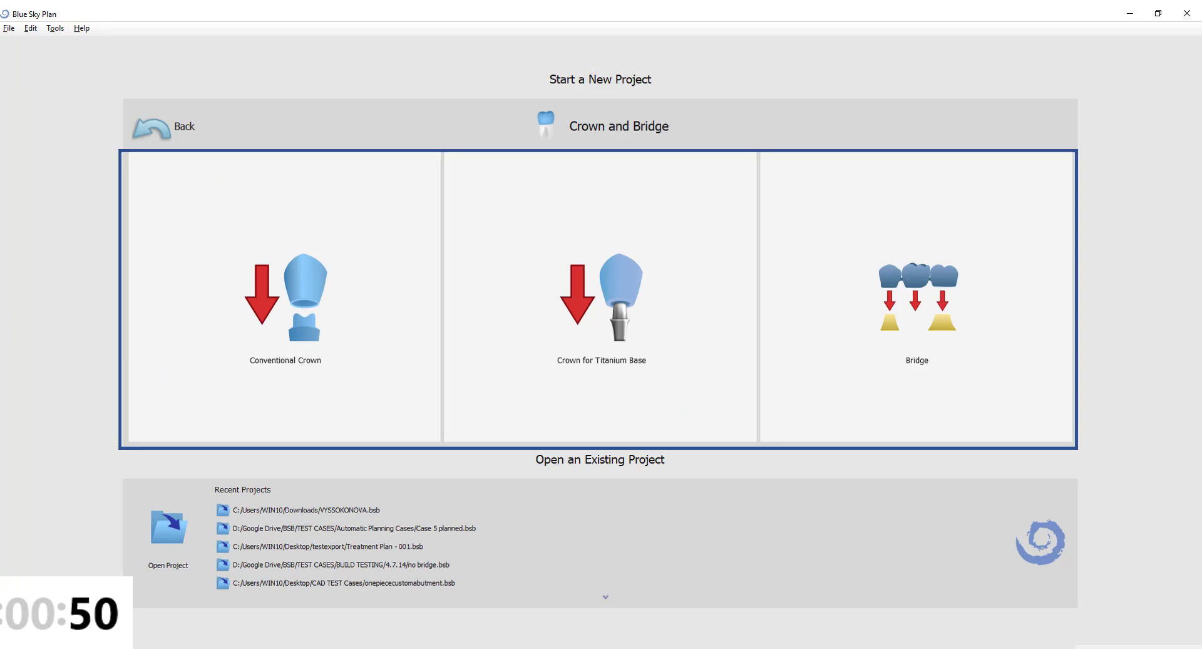
click(284, 295)
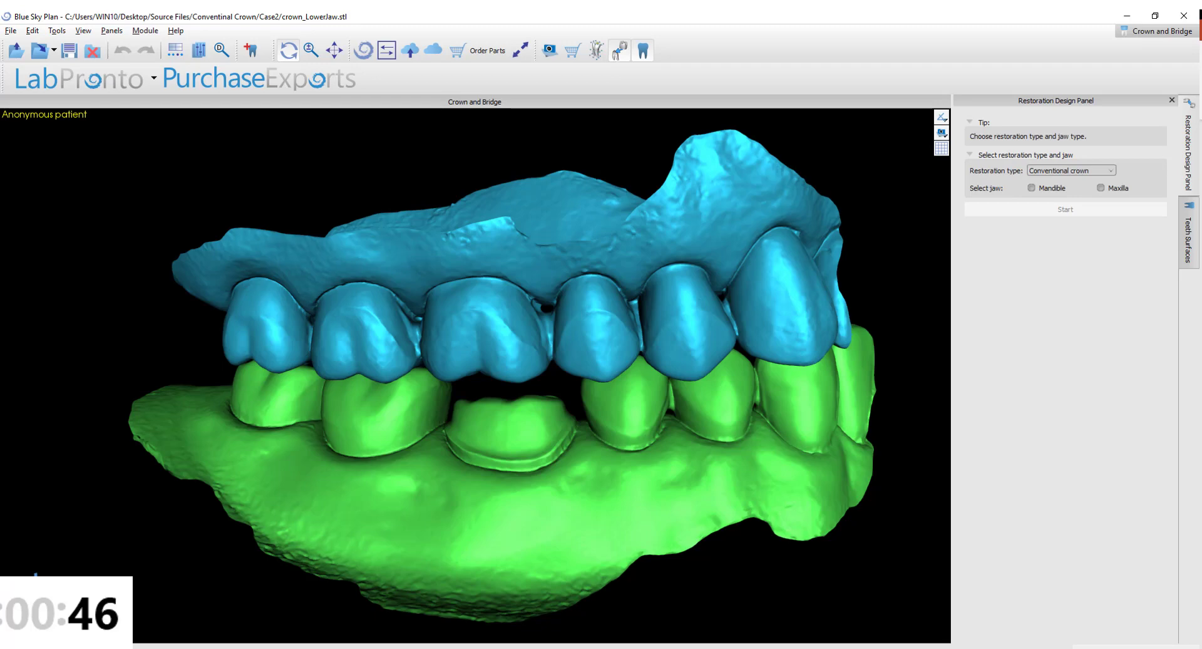
click(1188, 232)
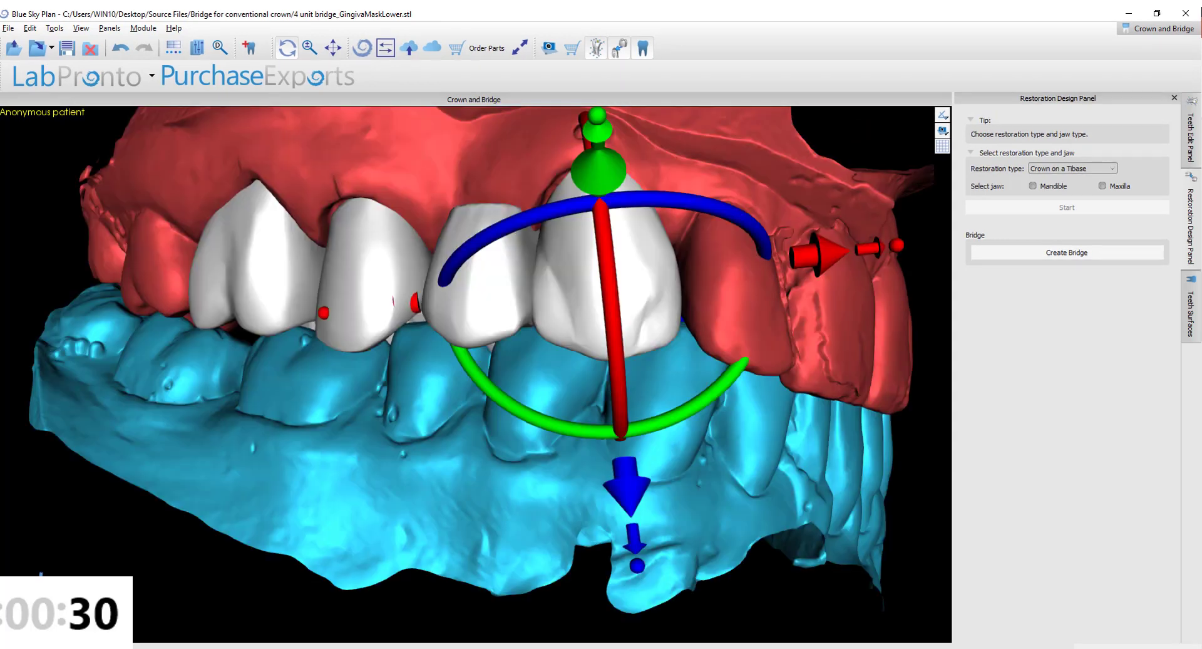
click(1194, 307)
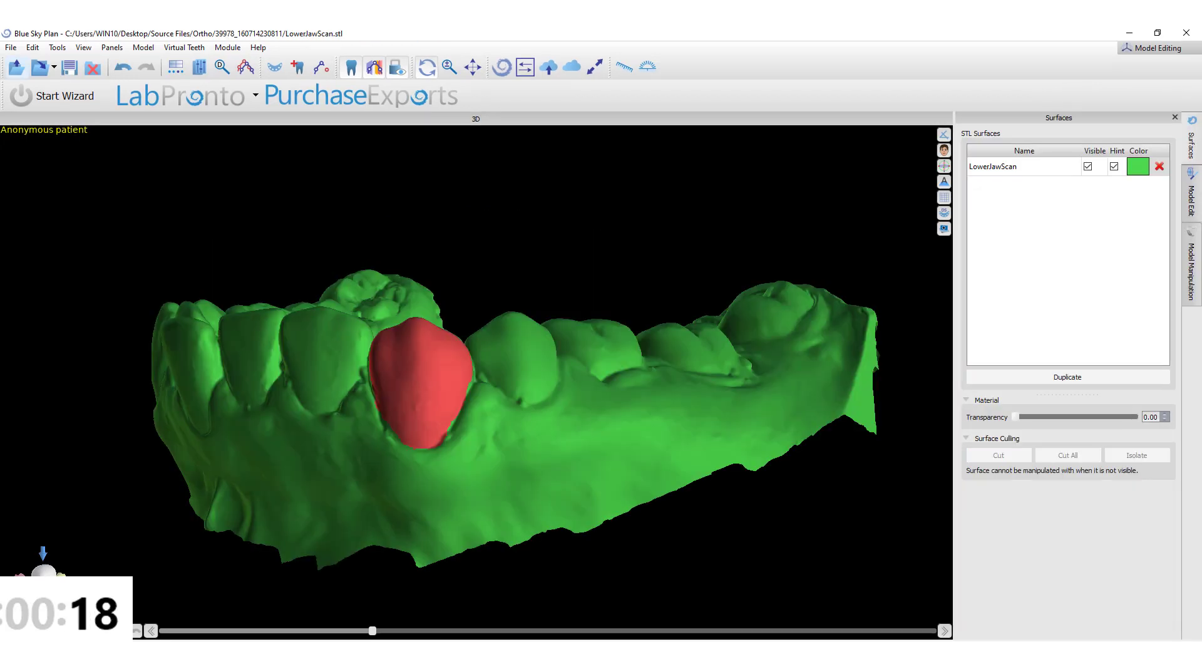
Switch from the Surfaces tab to the Model Edit tools for the LowerJawScan.
click(1191, 187)
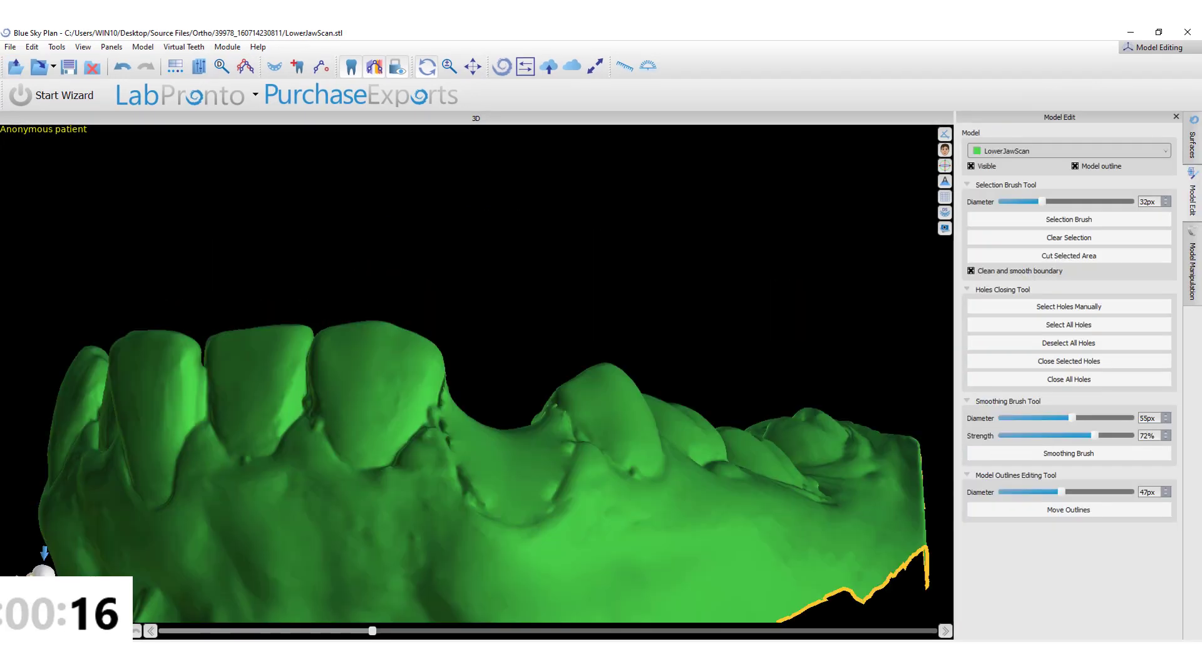